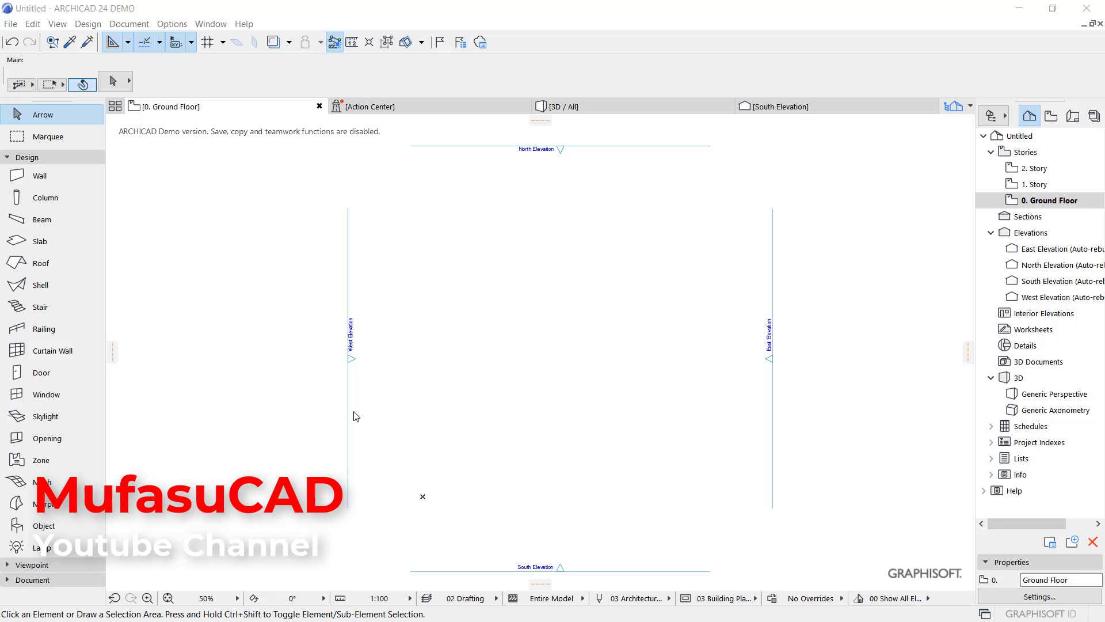
pyautogui.moveTo(39, 175)
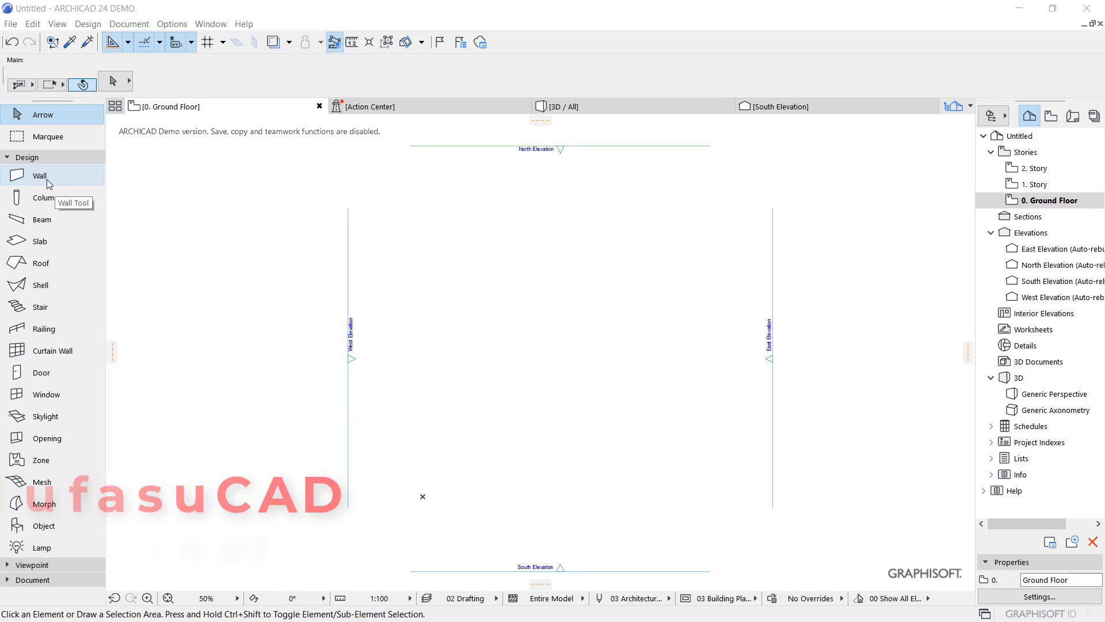
# - Activate the Wall tool in the Design toolbox
pyautogui.click(39, 175)
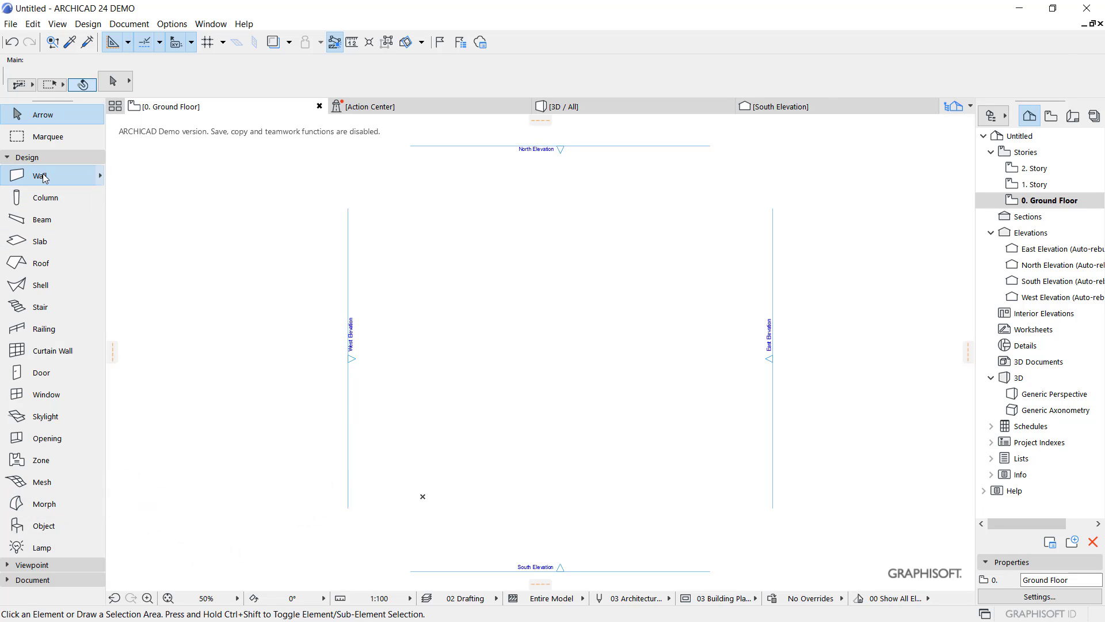
# - Draw a left and a right wall pair, each a vertical wall above a horizontal one, finished via OK
pyautogui.click(41, 175)
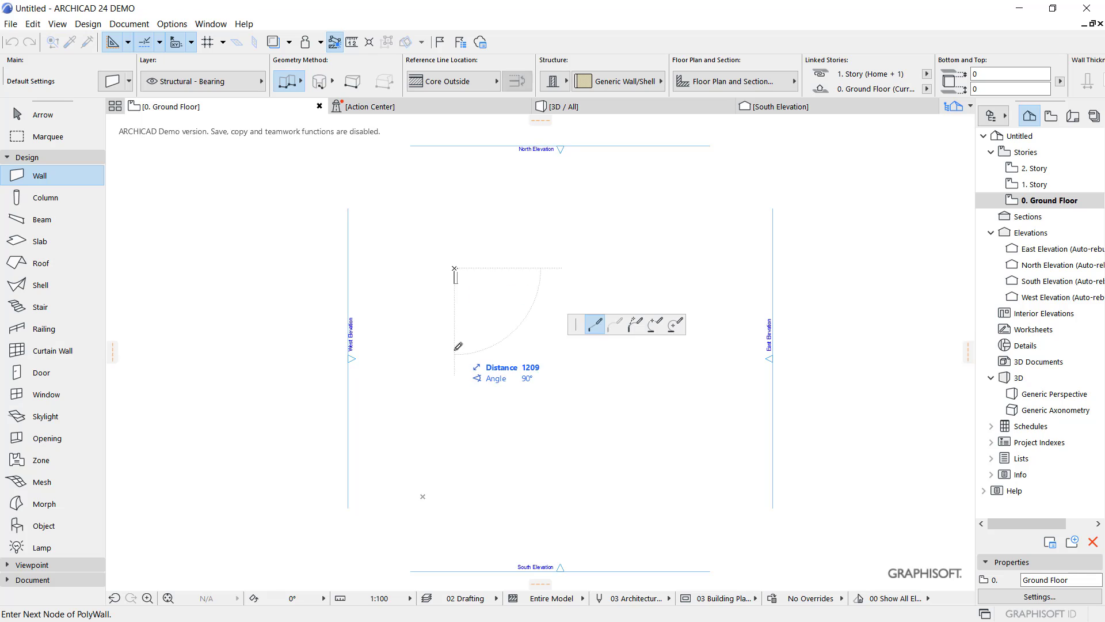
pyautogui.rightClick(482, 346)
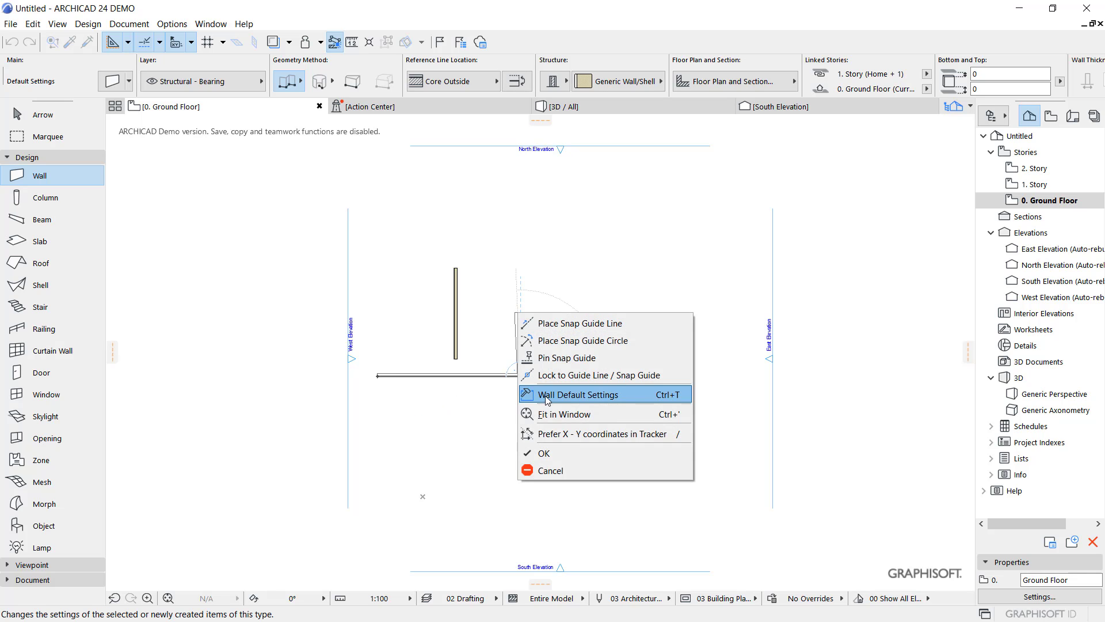
pyautogui.moveTo(558, 458)
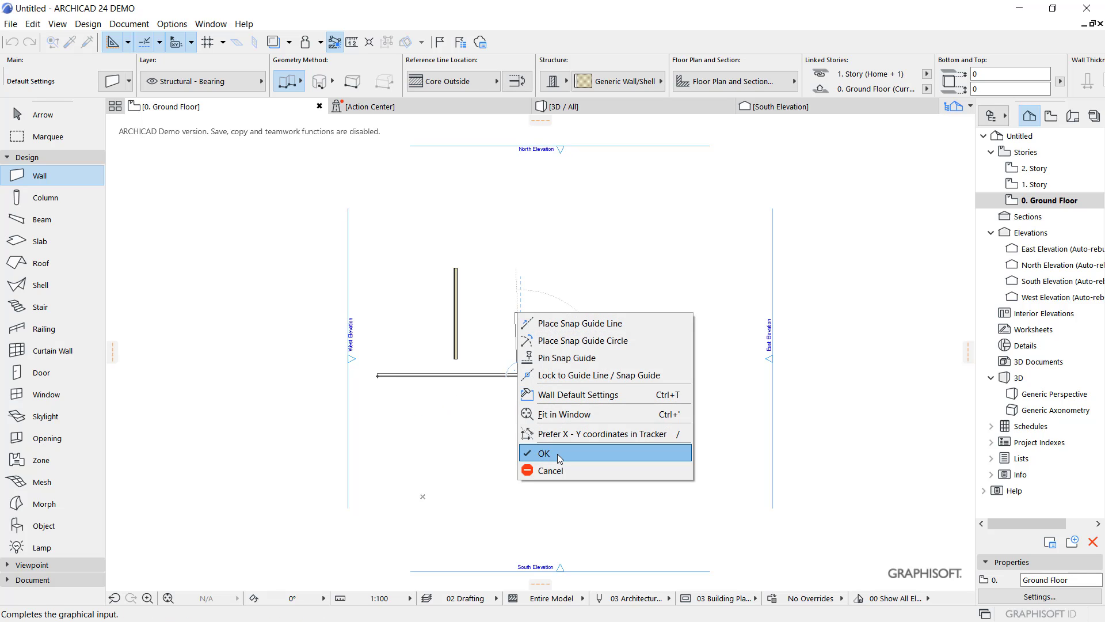
pyautogui.click(543, 453)
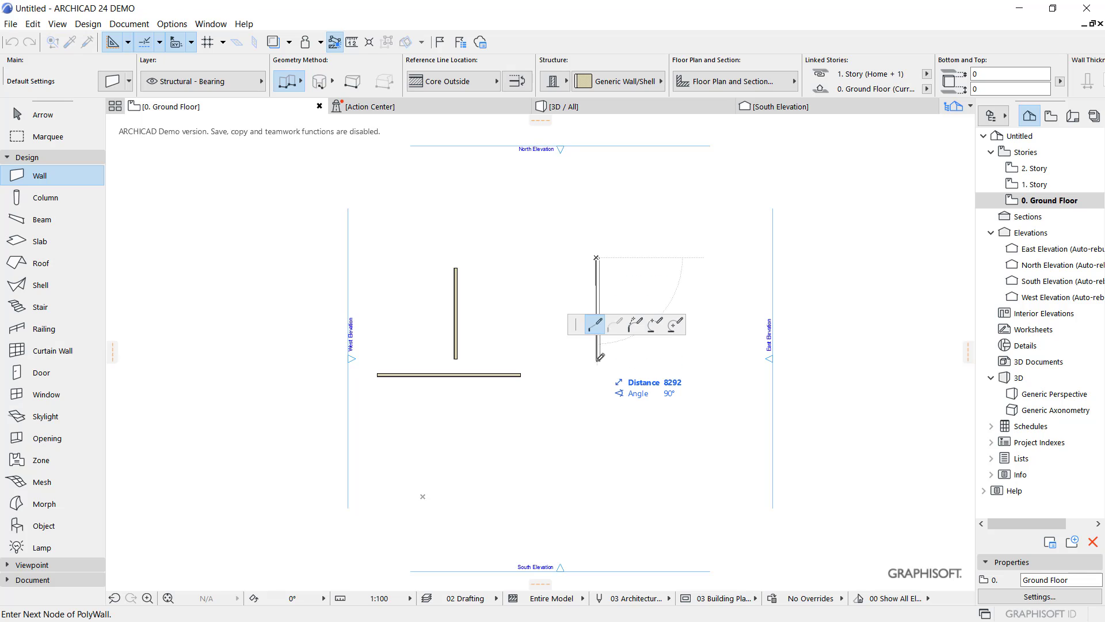
pyautogui.rightClick(604, 354)
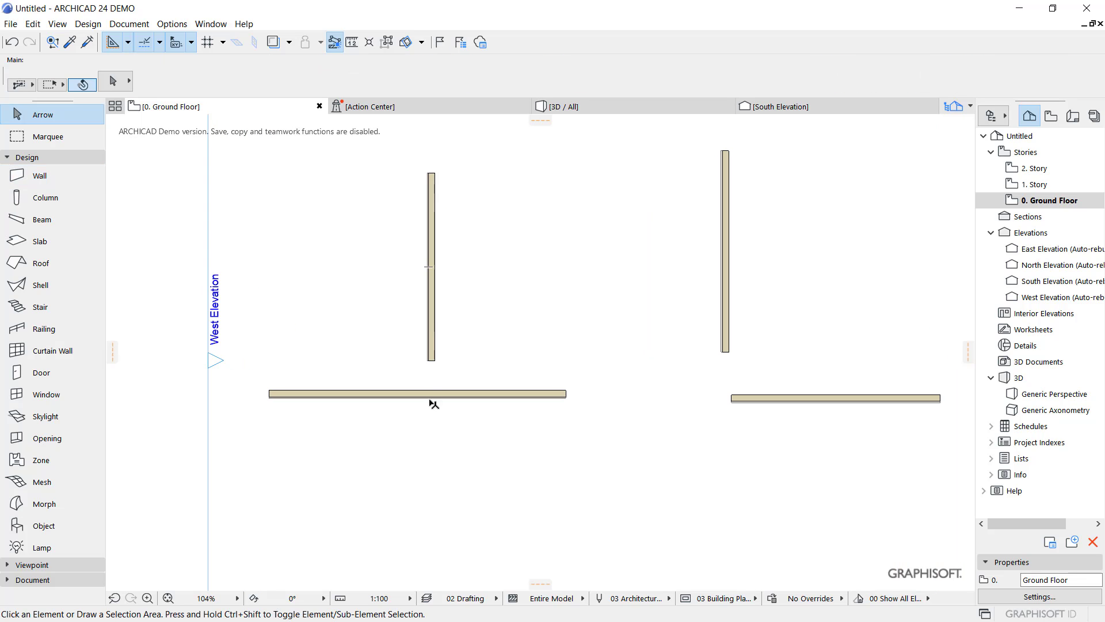
# - Extend the left vertical wall into a T-junction and enable the Edit Elements Advanced toolbar
pyautogui.click(432, 265)
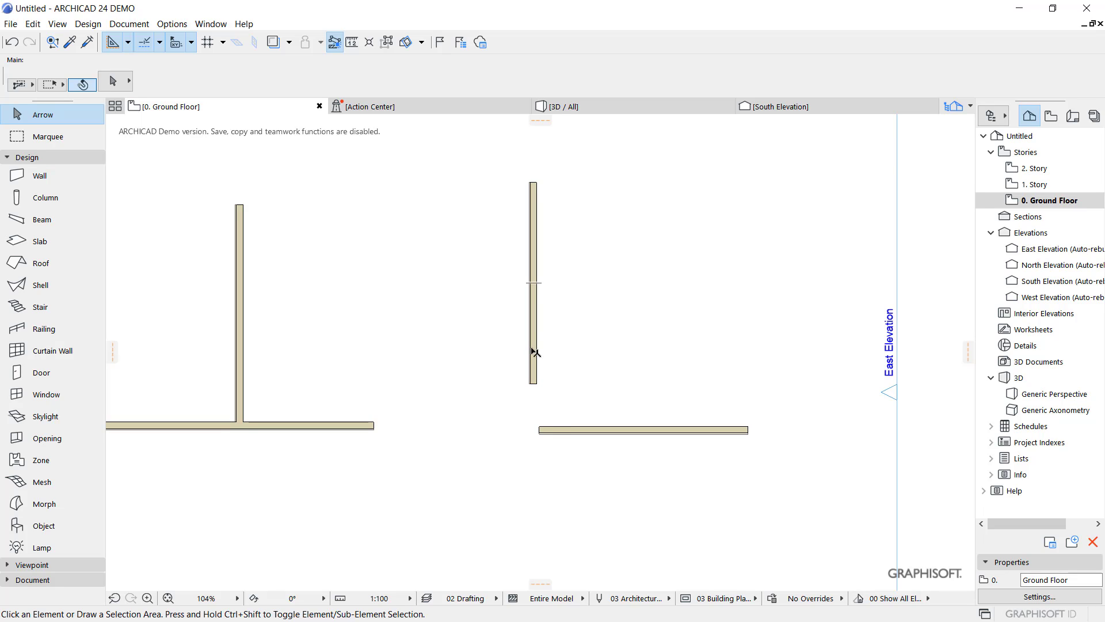
pyautogui.moveTo(567, 366)
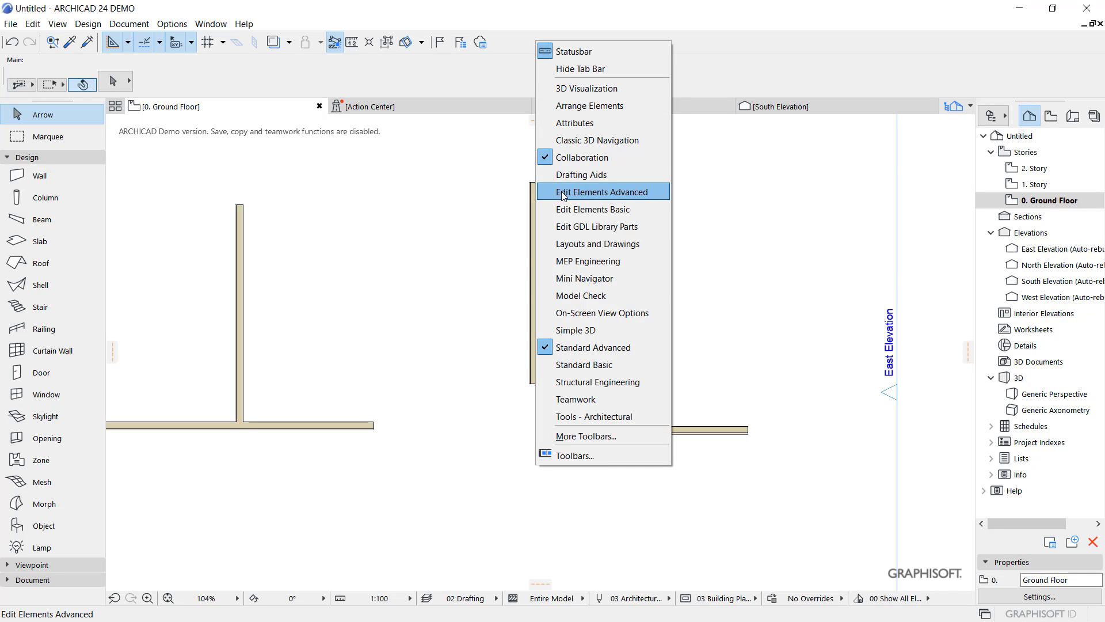
pyautogui.click(601, 191)
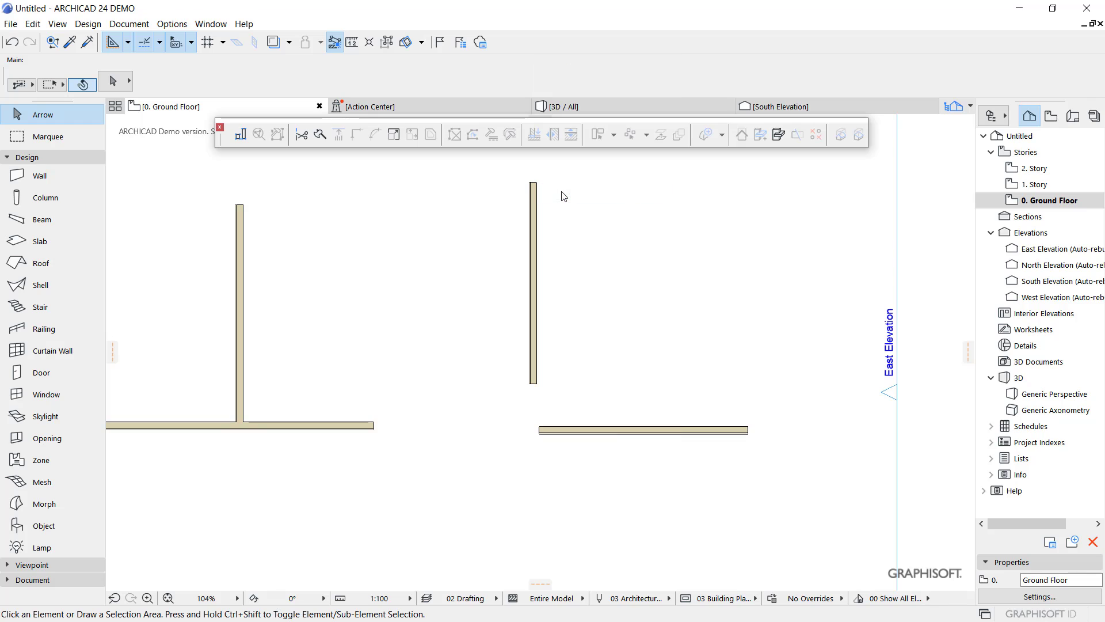
# - Marquee-select both right-hand walls and Intersect them into a clean L corner
pyautogui.moveTo(564, 196); pyautogui.dragTo(522, 472)
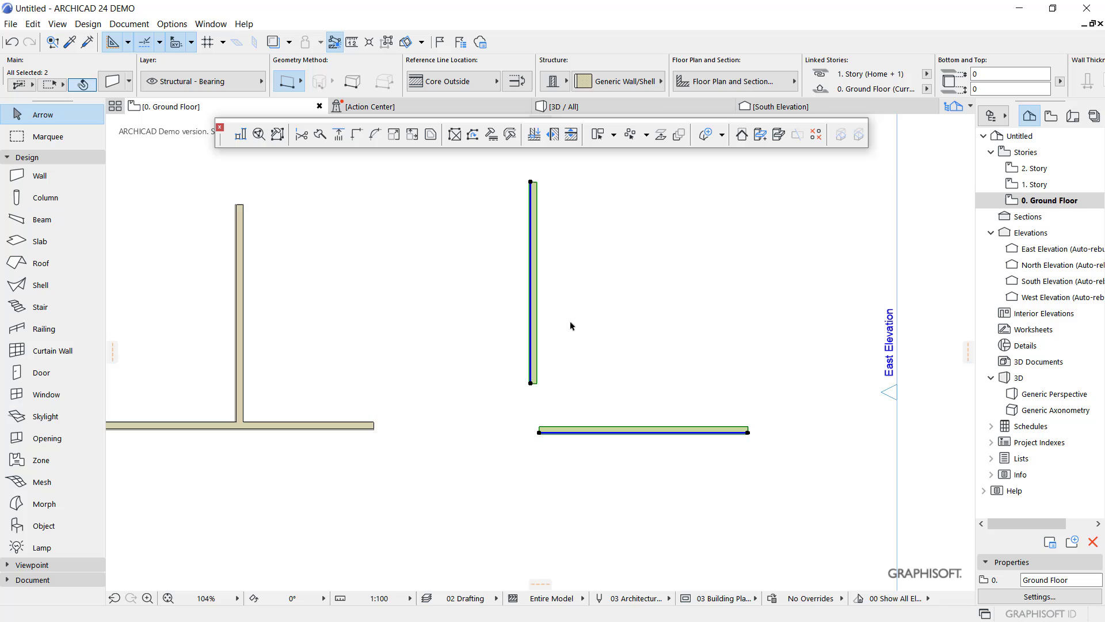
pyautogui.moveTo(360, 135)
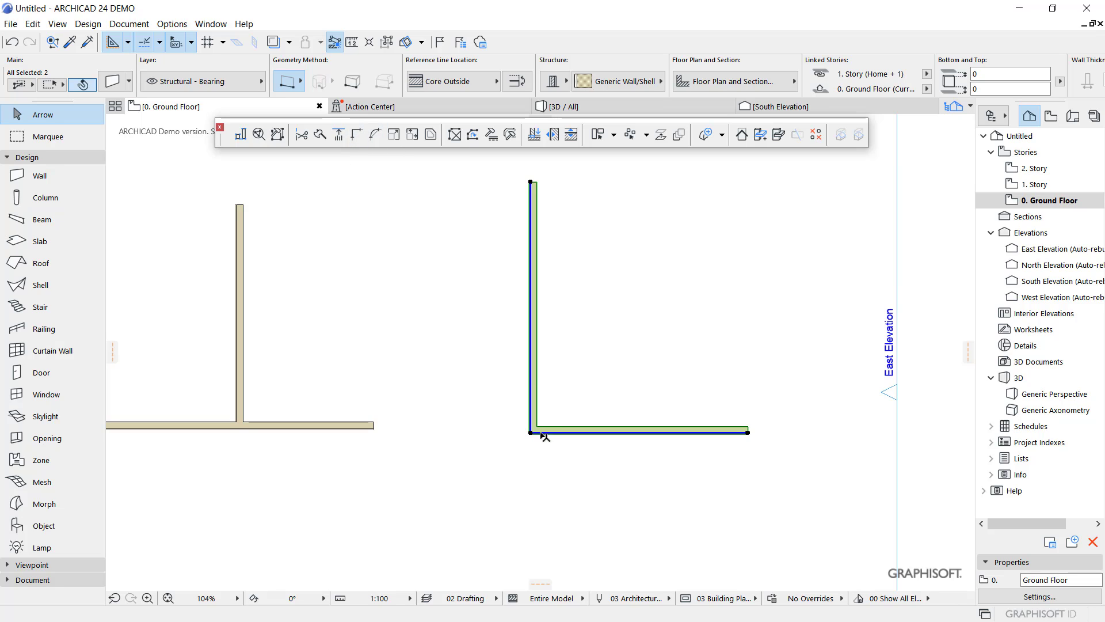
pyautogui.moveTo(564, 439)
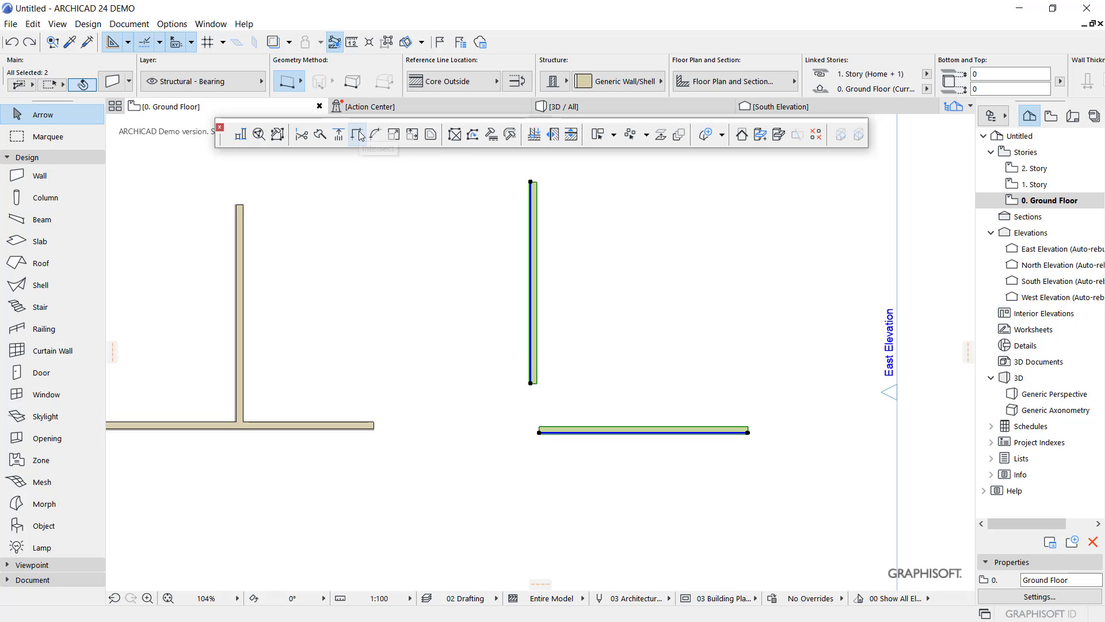
pyautogui.click(359, 134)
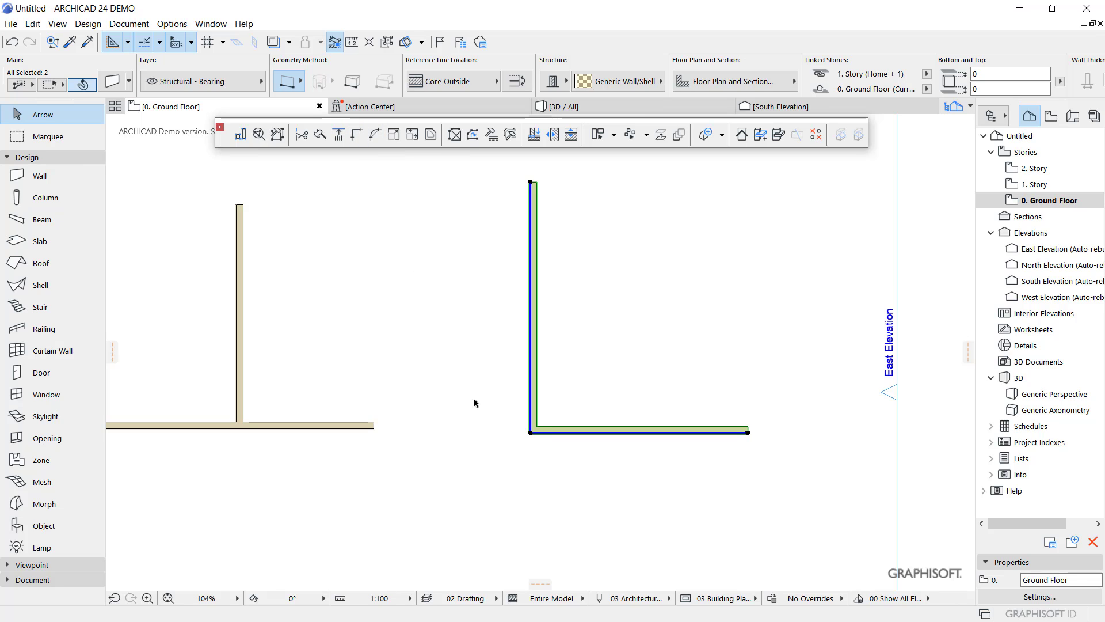